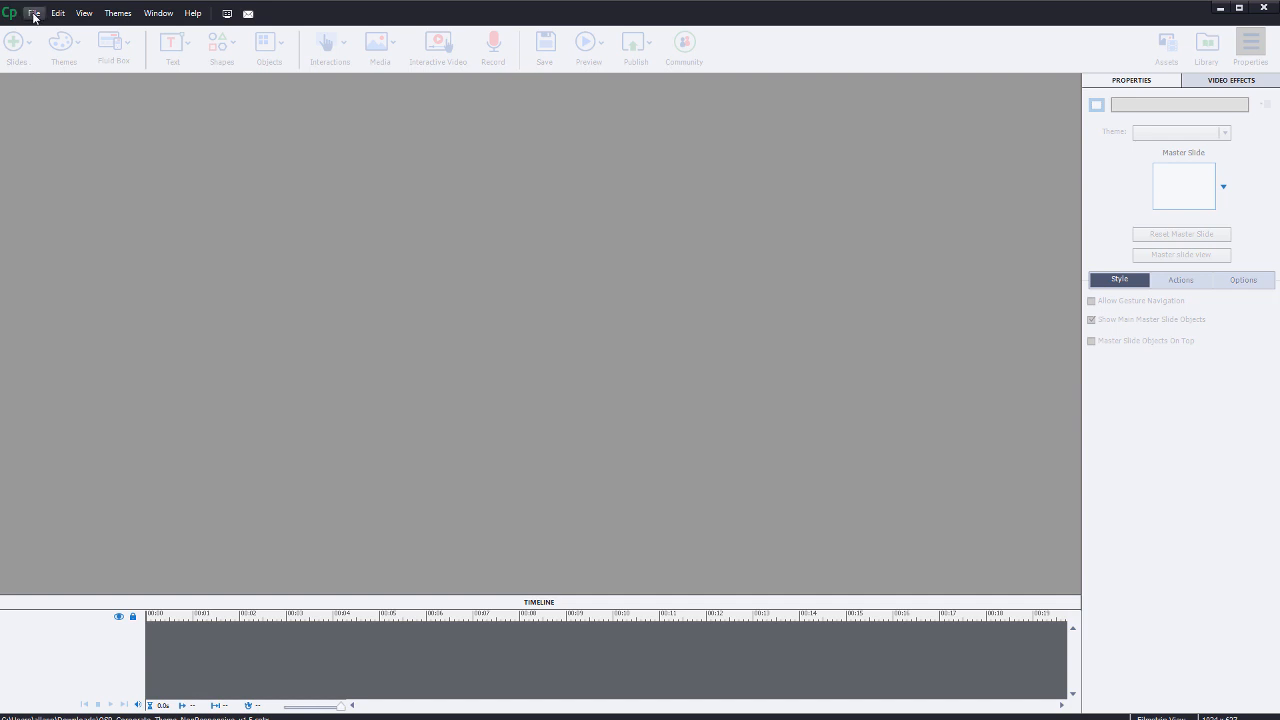
# Record the PowerPoint Slide Show window as a video demo with microphone audio and no webcam
pyautogui.click(34, 13)
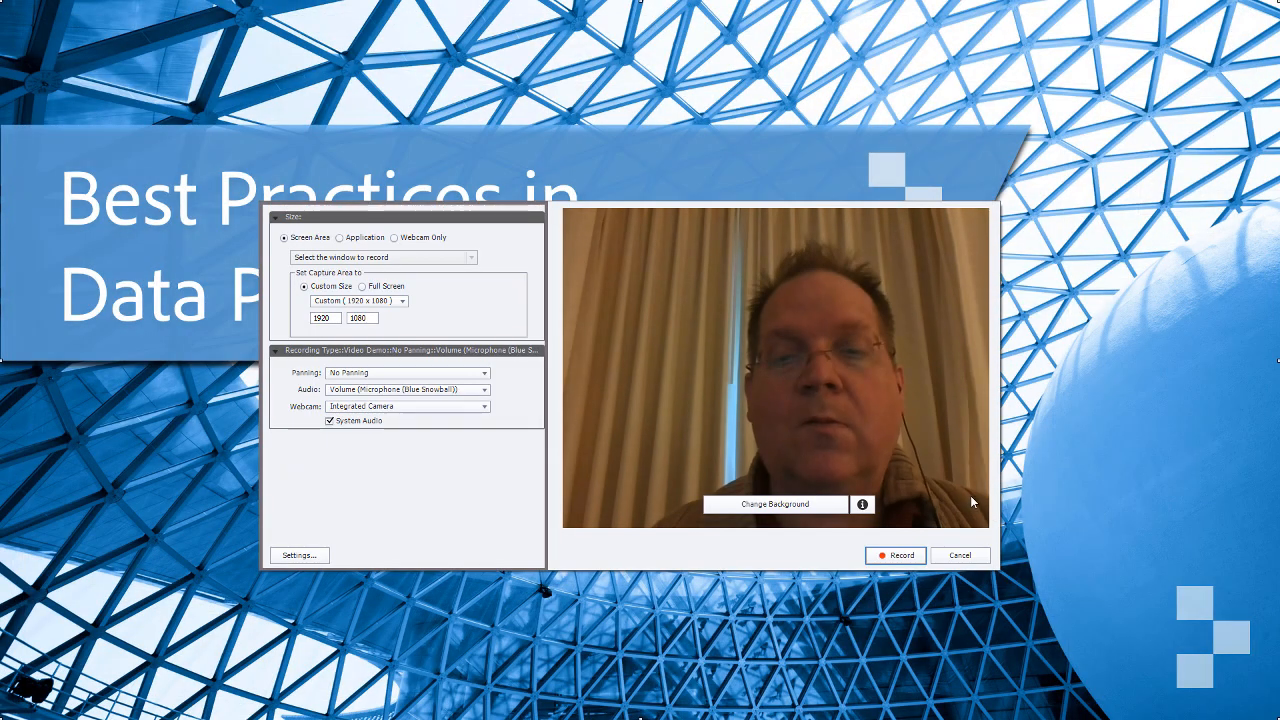
pyautogui.click(573, 237)
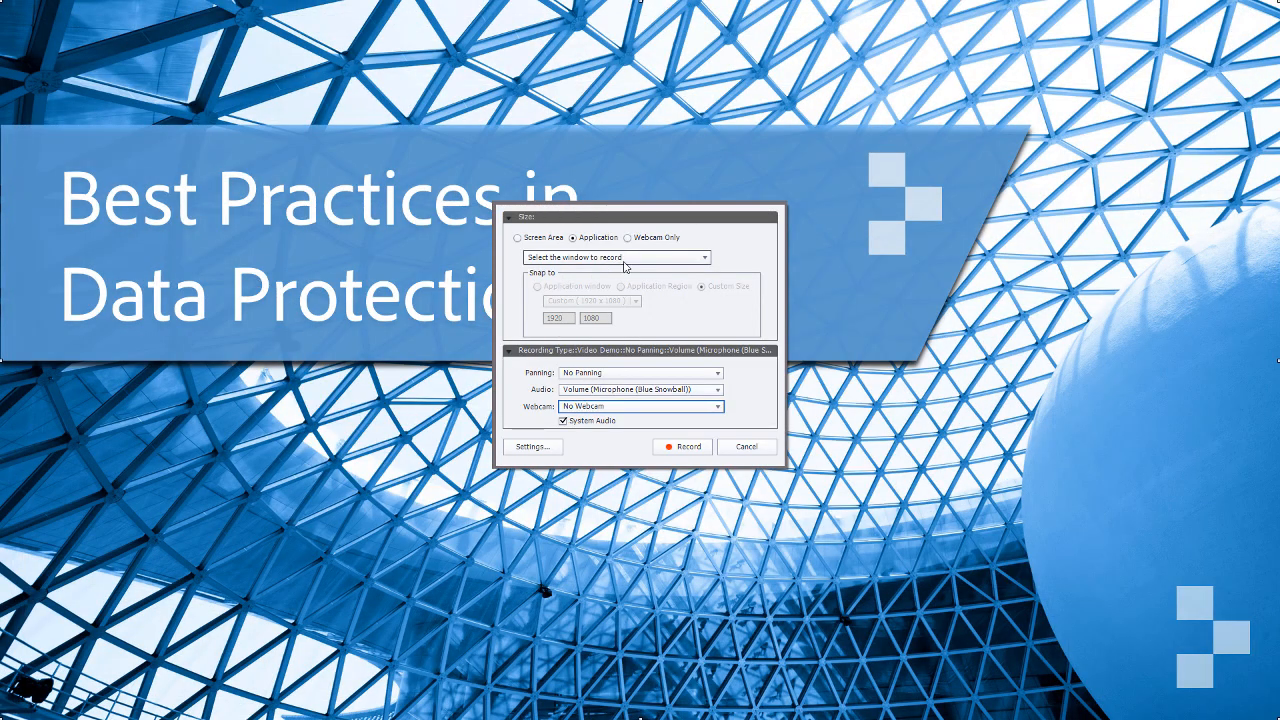
pyautogui.click(615, 257)
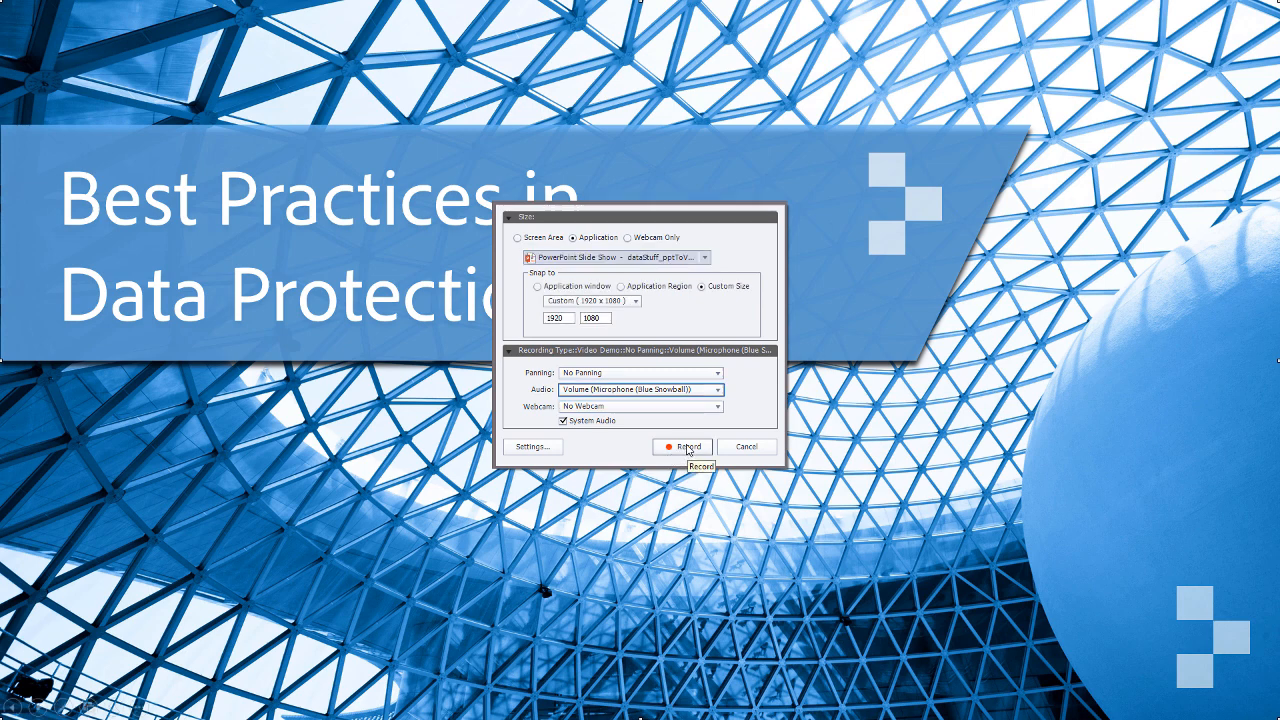
pyautogui.click(683, 446)
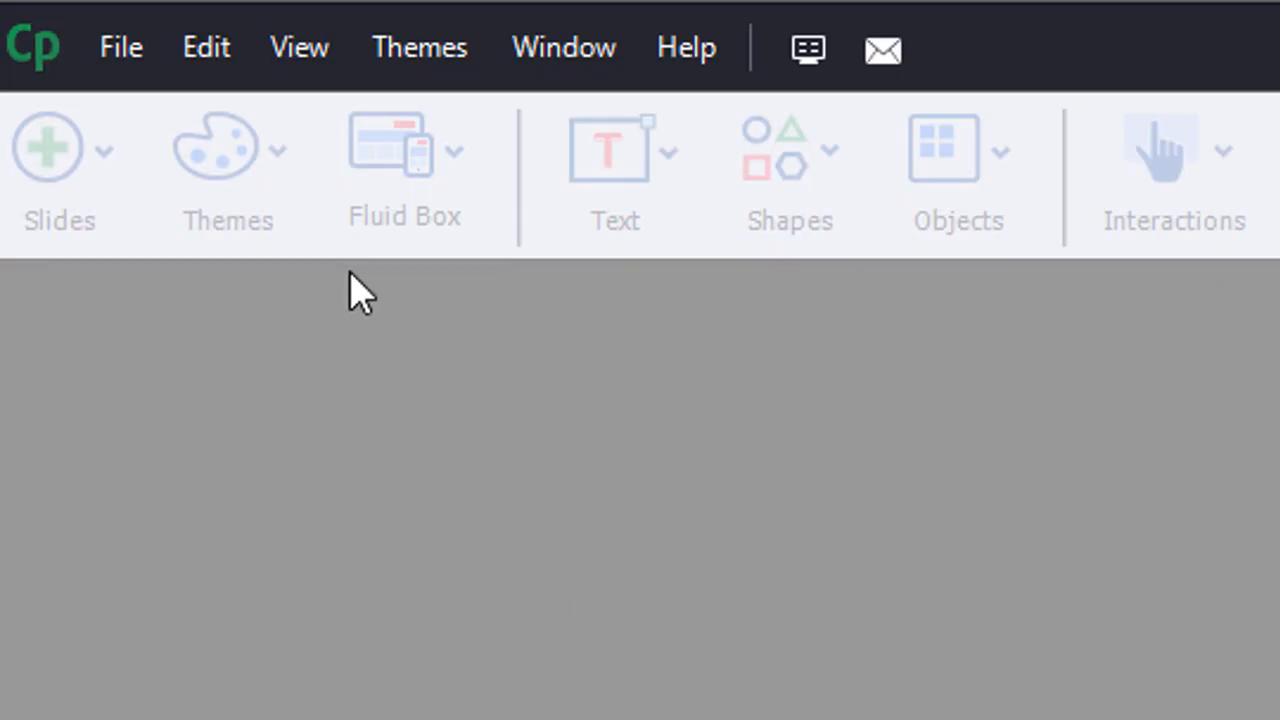
# Create a new blank project at the default 1024 × 627 size
pyautogui.click(120, 46)
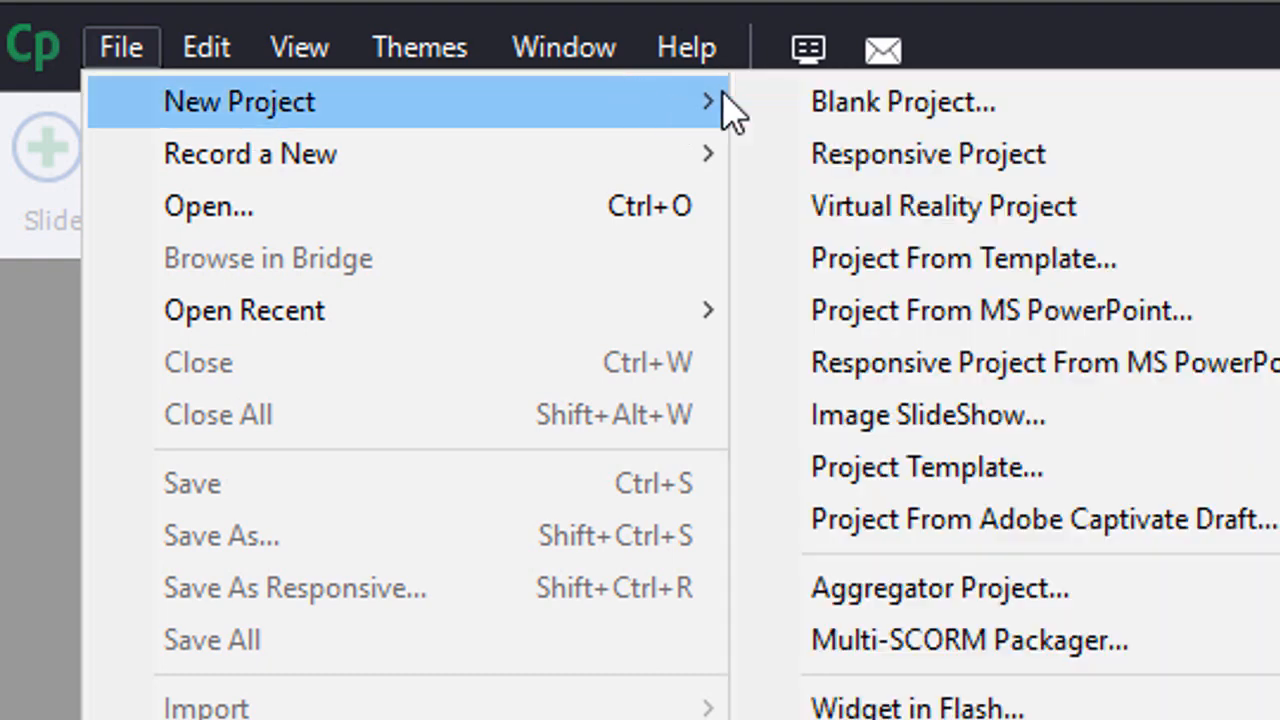
pyautogui.click(901, 101)
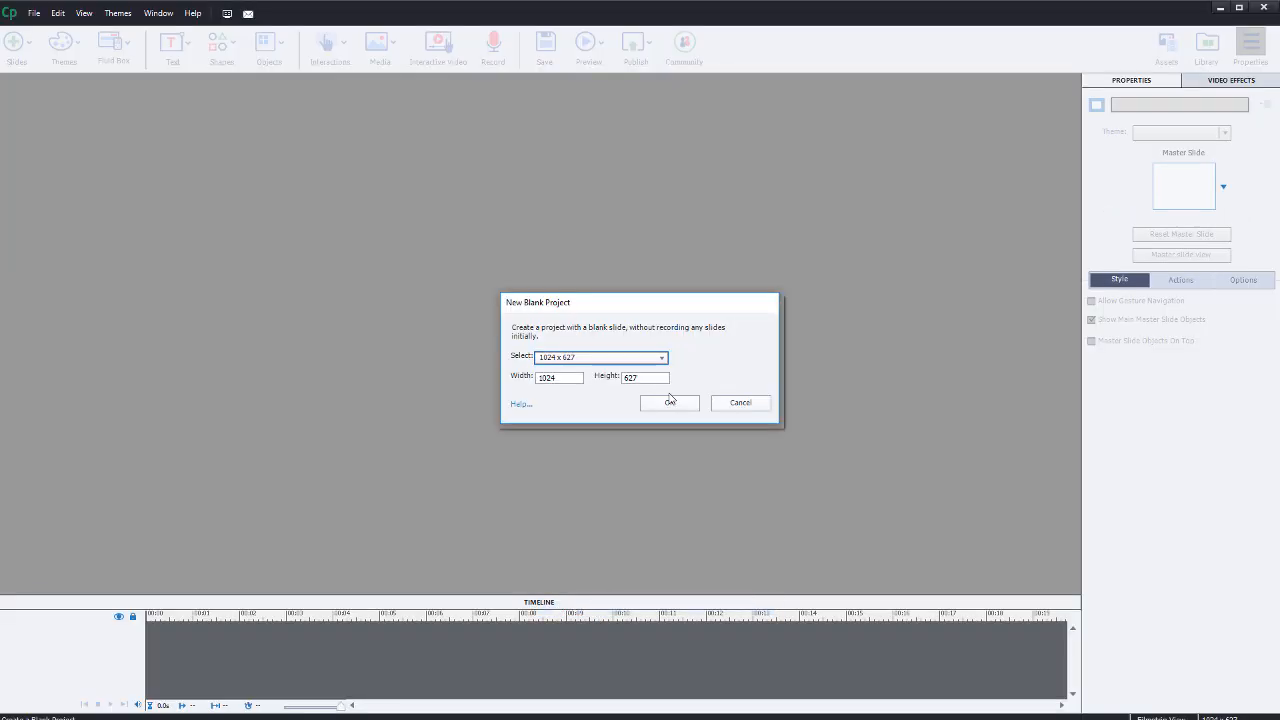
pyautogui.click(669, 402)
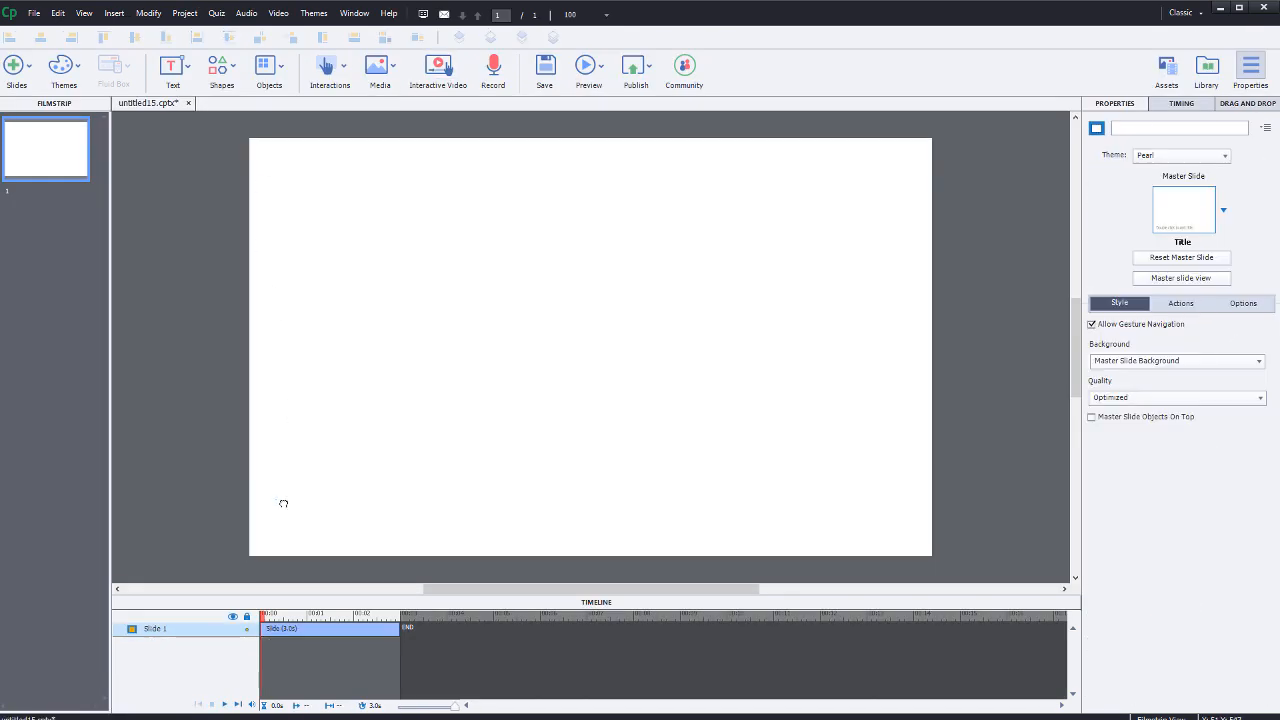
# Insert bizPPT2VidConvert.mp4 from the computer onto slide 1 as an interactive video
pyautogui.click(438, 65)
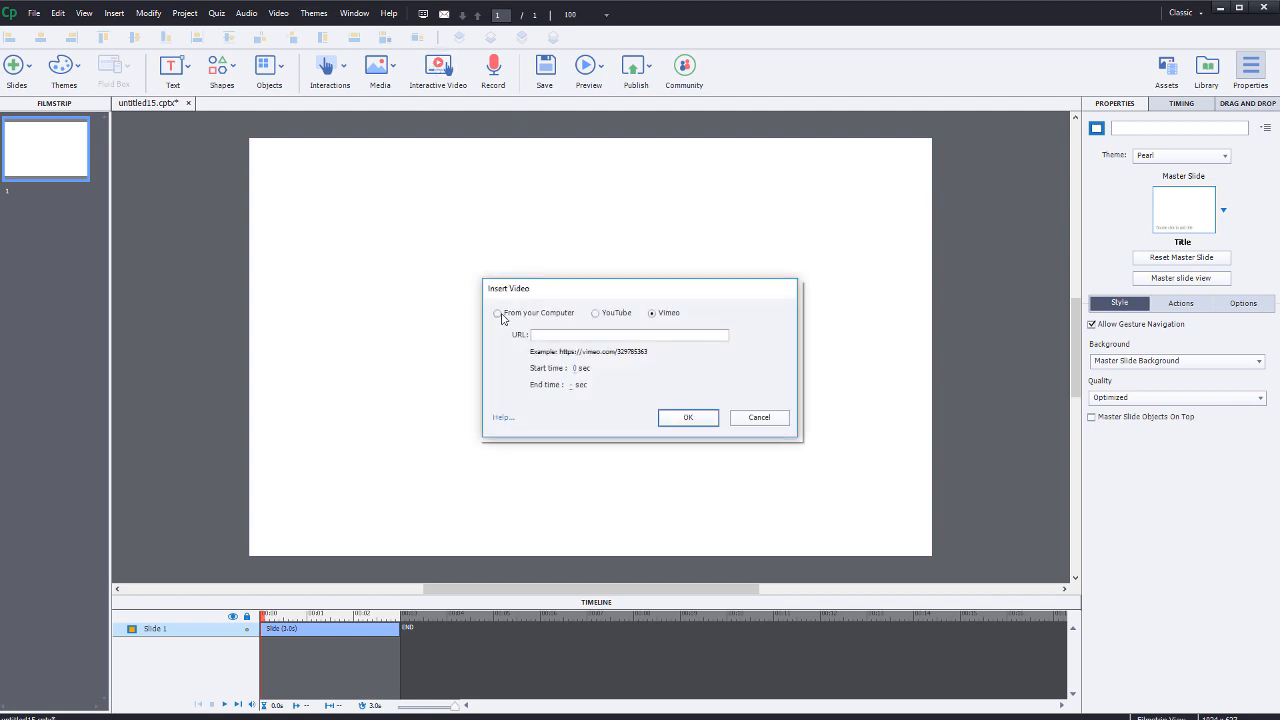
pyautogui.click(497, 313)
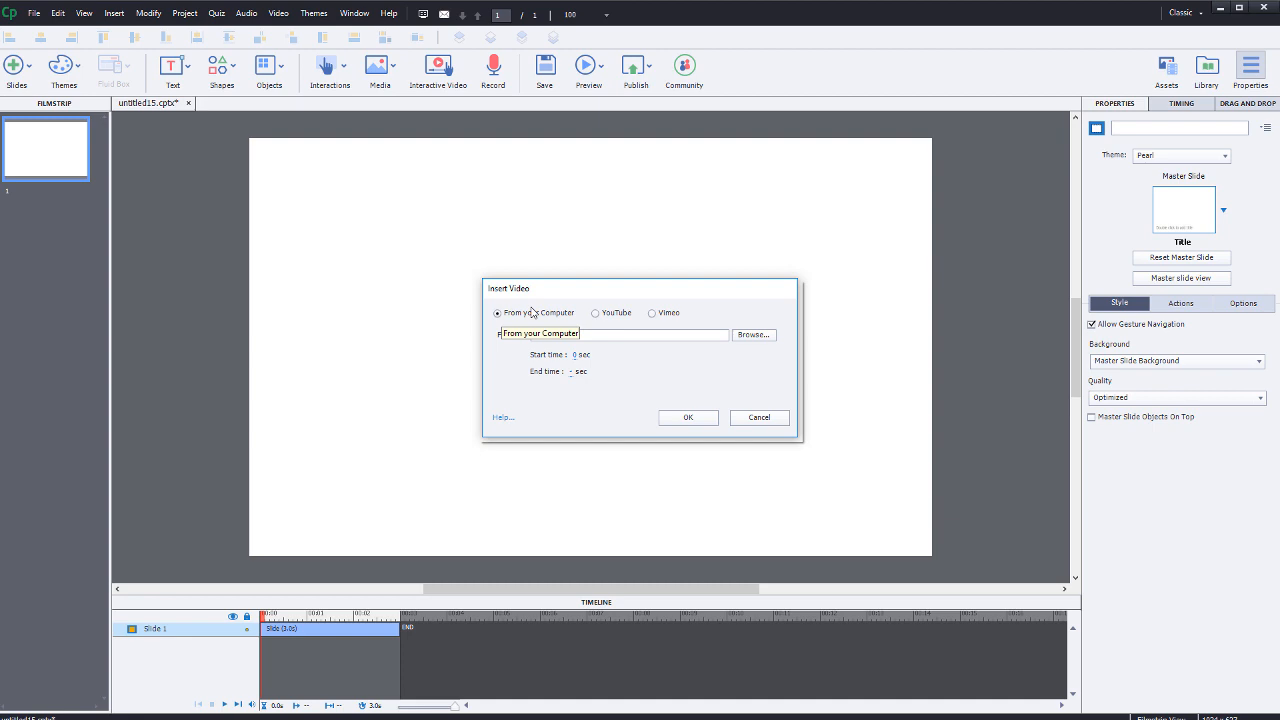
pyautogui.click(753, 334)
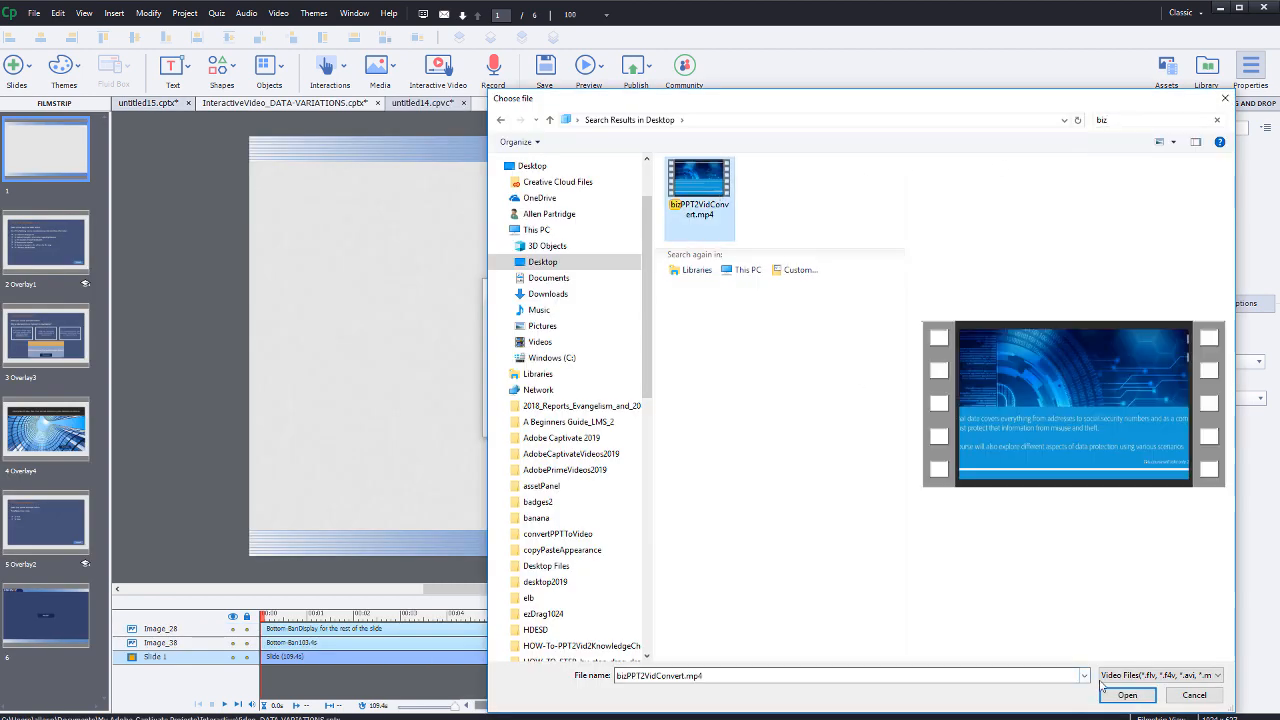
pyautogui.click(1127, 695)
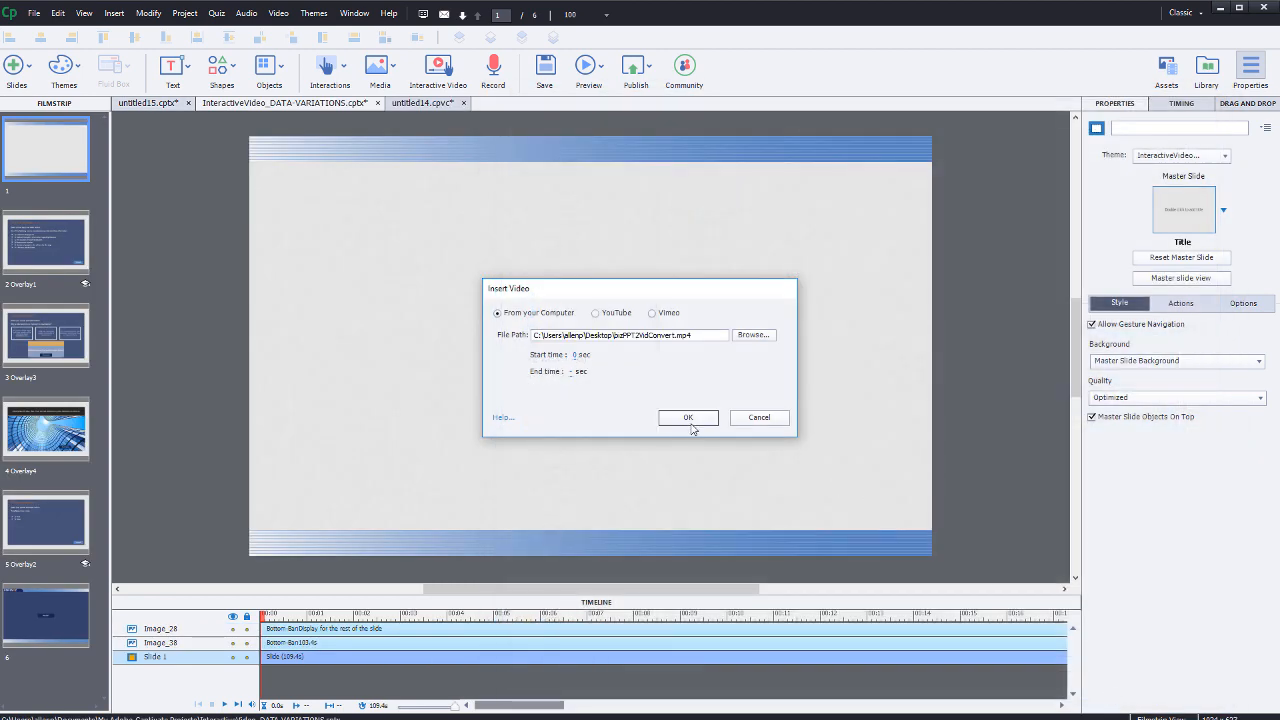
pyautogui.click(688, 417)
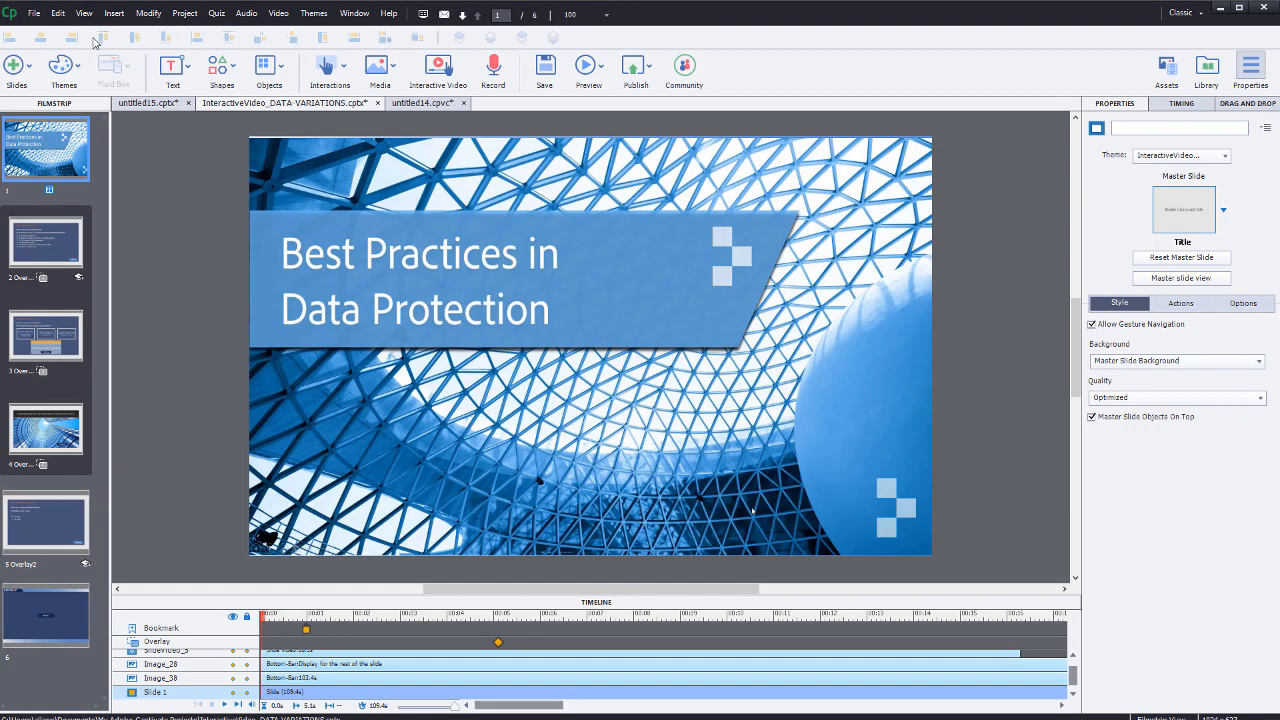
pyautogui.click(16, 70)
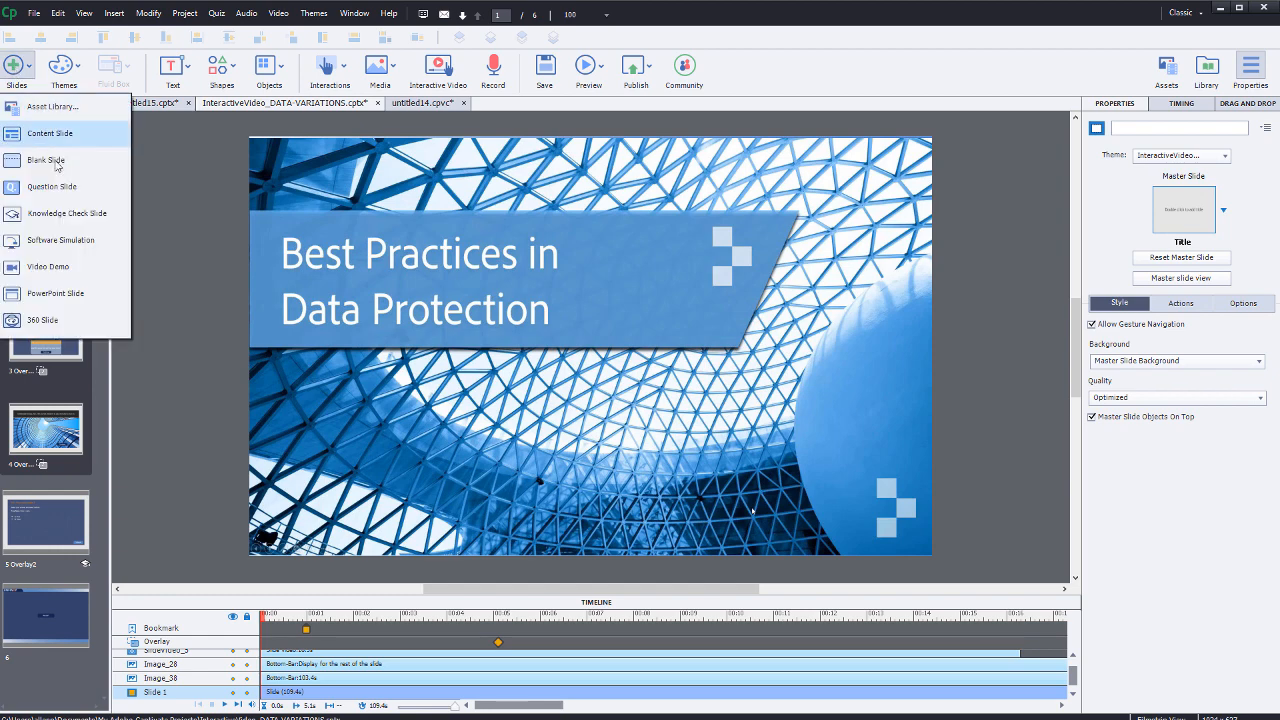
pyautogui.click(51, 187)
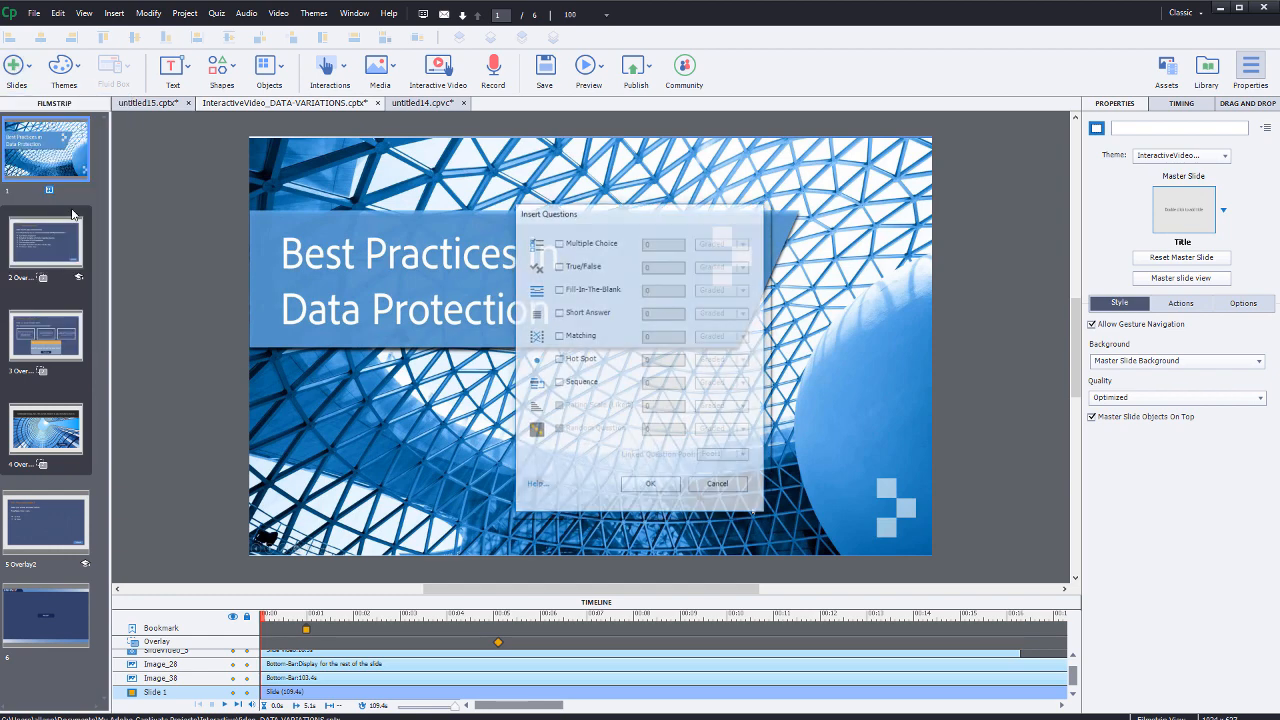
pyautogui.click(559, 243)
pyautogui.write('3')
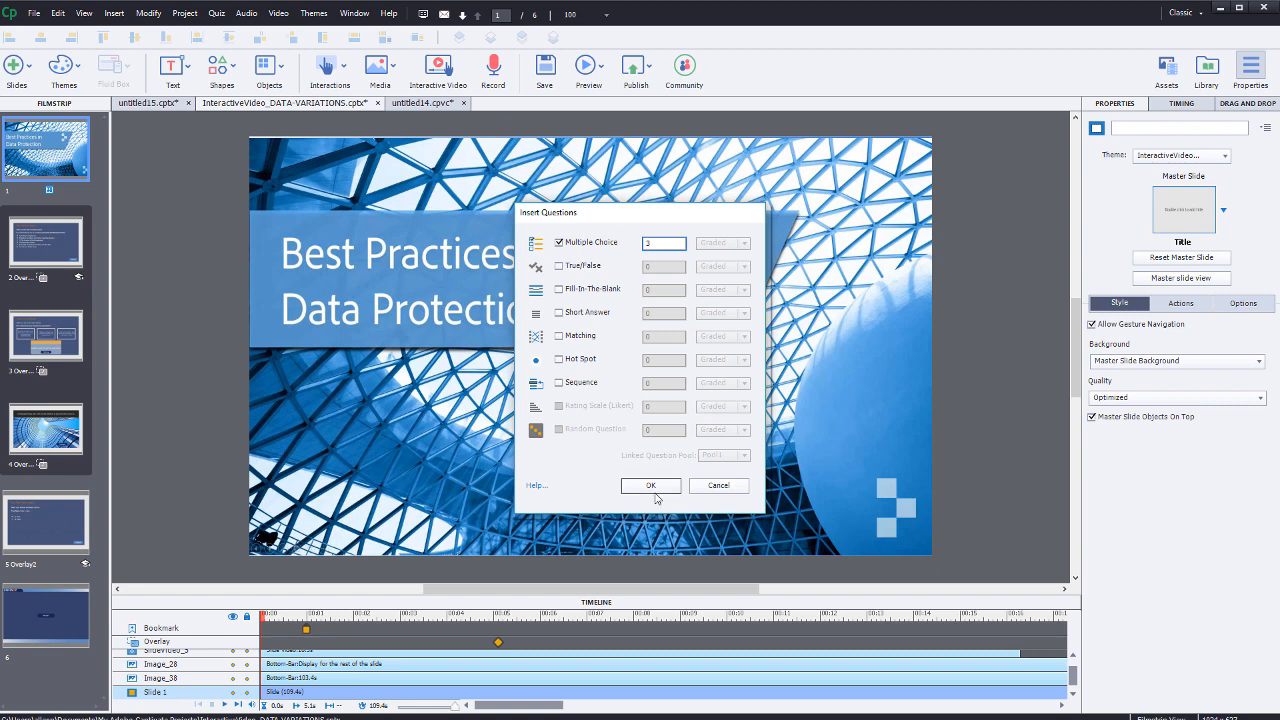
pyautogui.moveTo(679, 489)
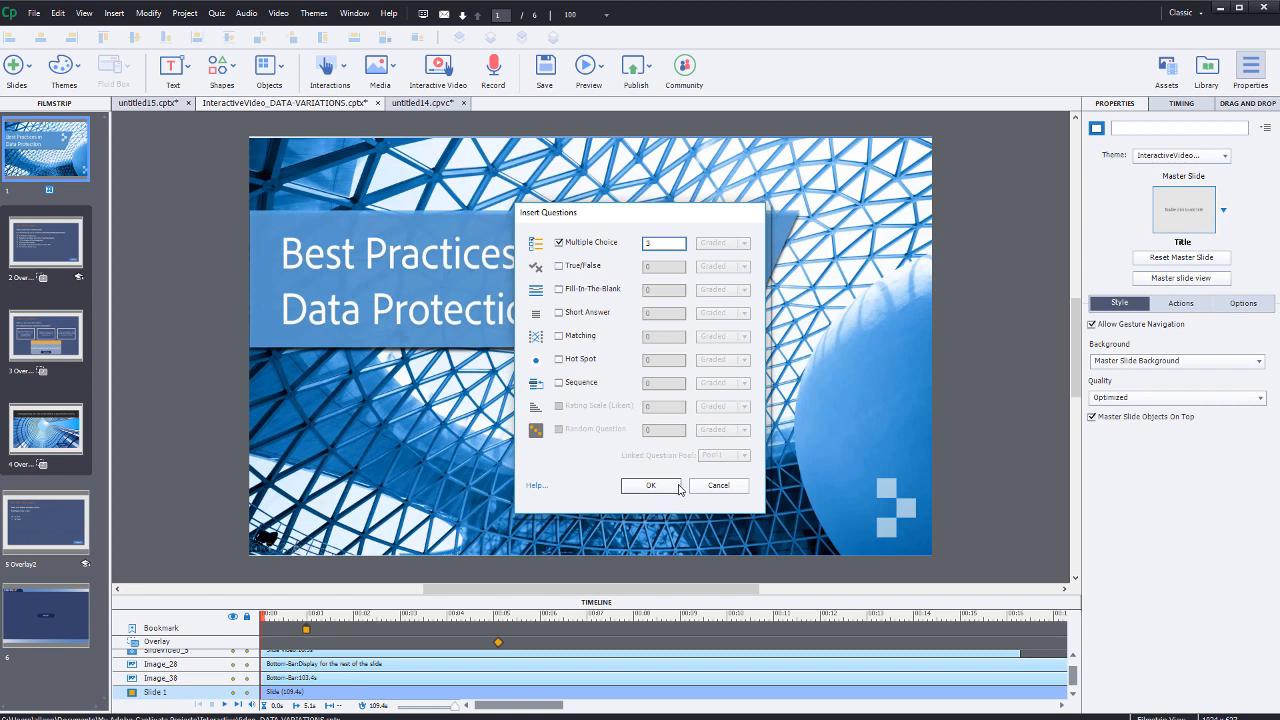
pyautogui.click(650, 485)
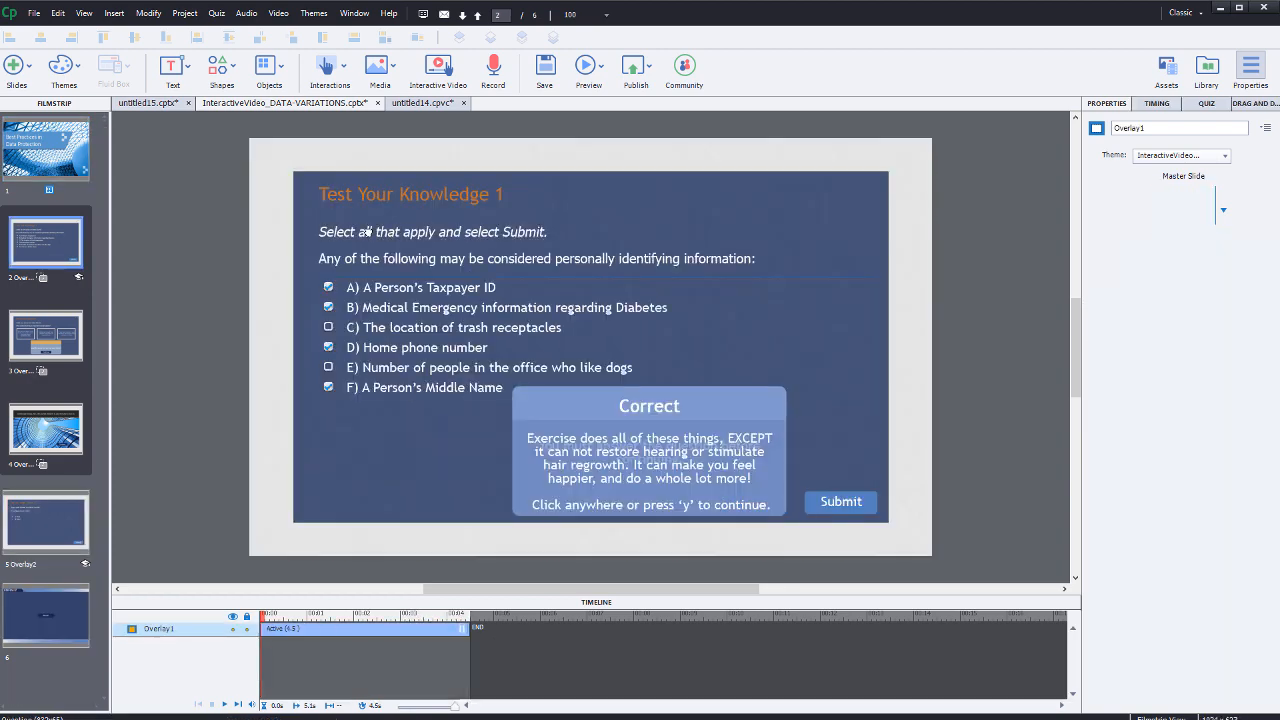
pyautogui.click(450, 245)
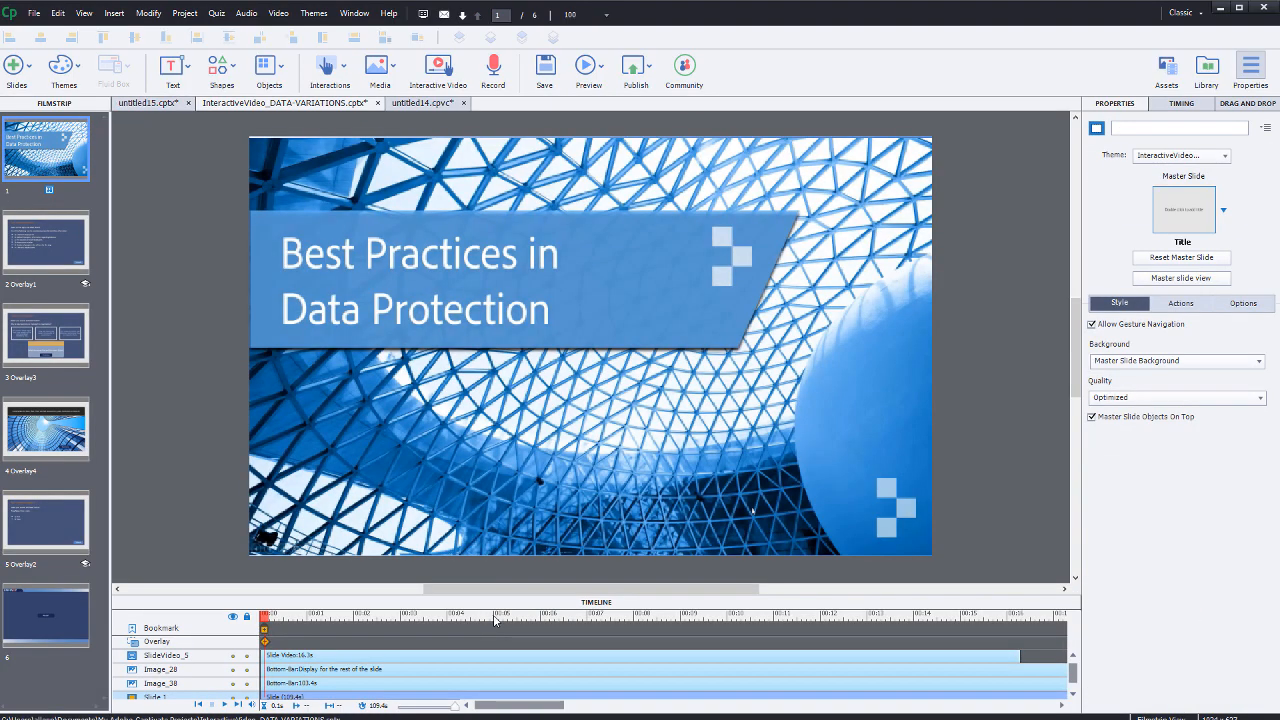
# Move the playhead to about 00:05 and insert overlay slides Overlay1, Overlay3 and Overlay4
pyautogui.click(500, 615)
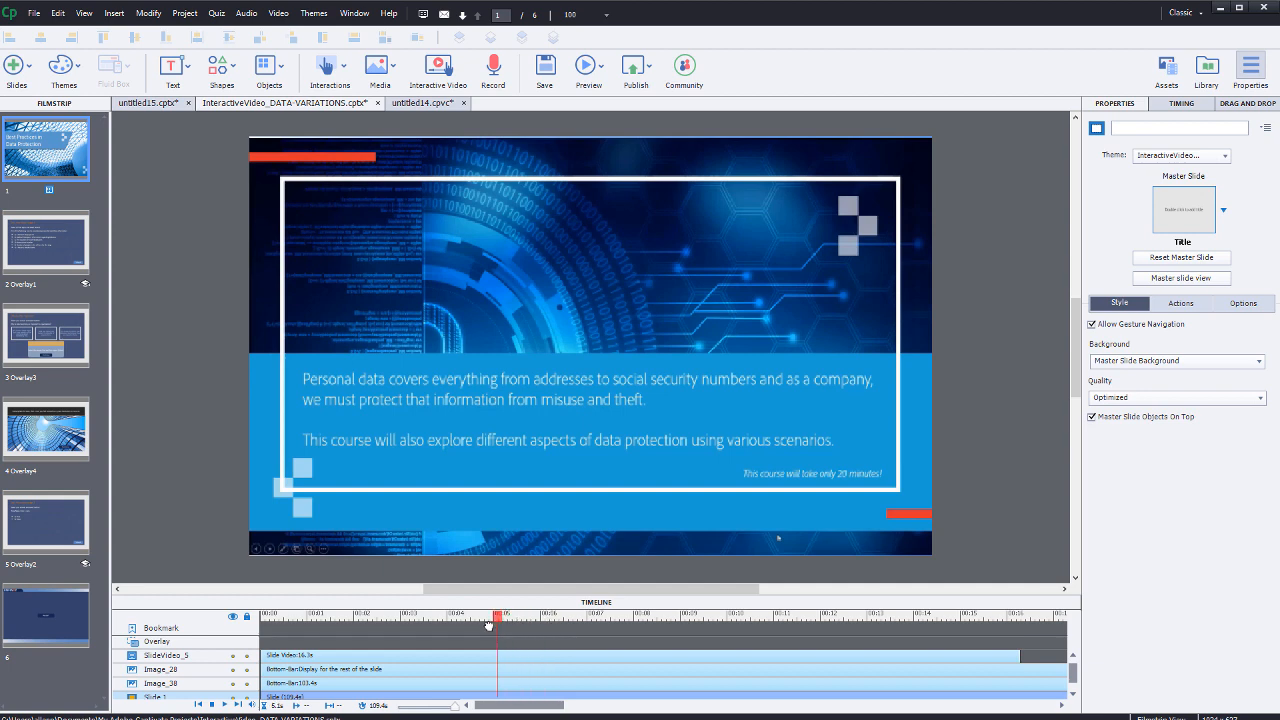
pyautogui.moveTo(490, 617); pyautogui.dragTo(415, 617)
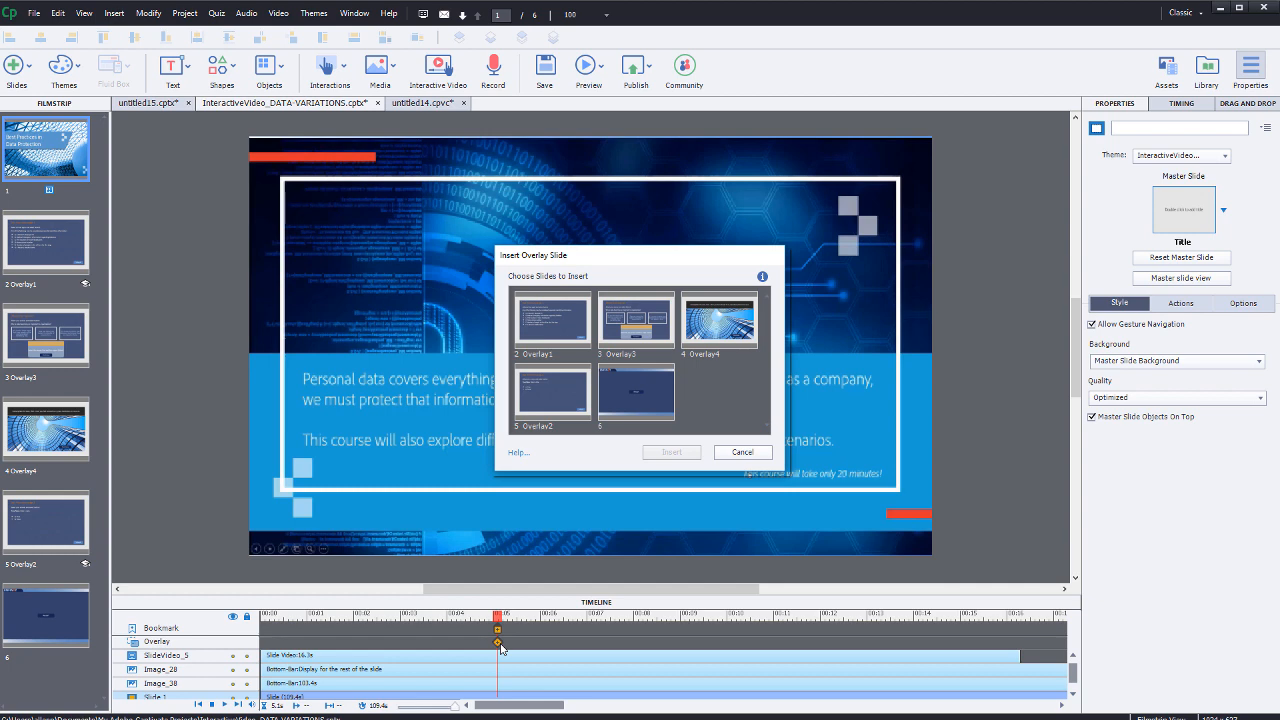
pyautogui.click(553, 320)
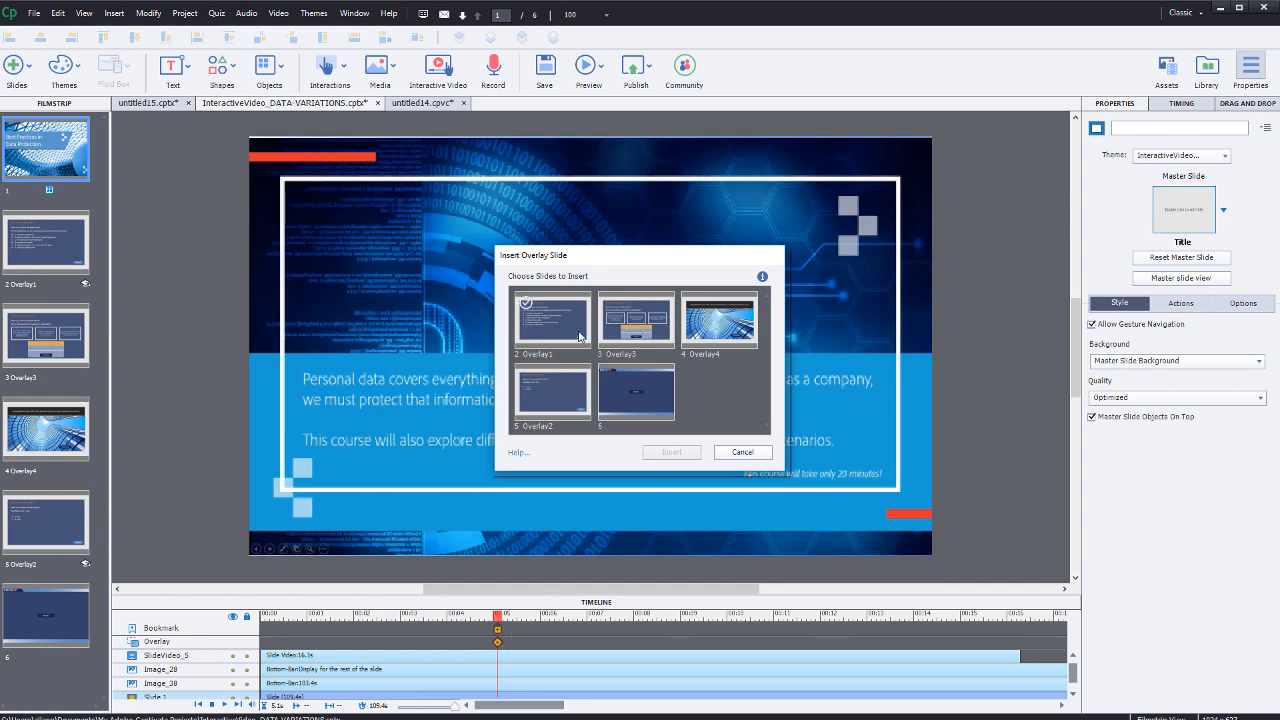
pyautogui.click(551, 320)
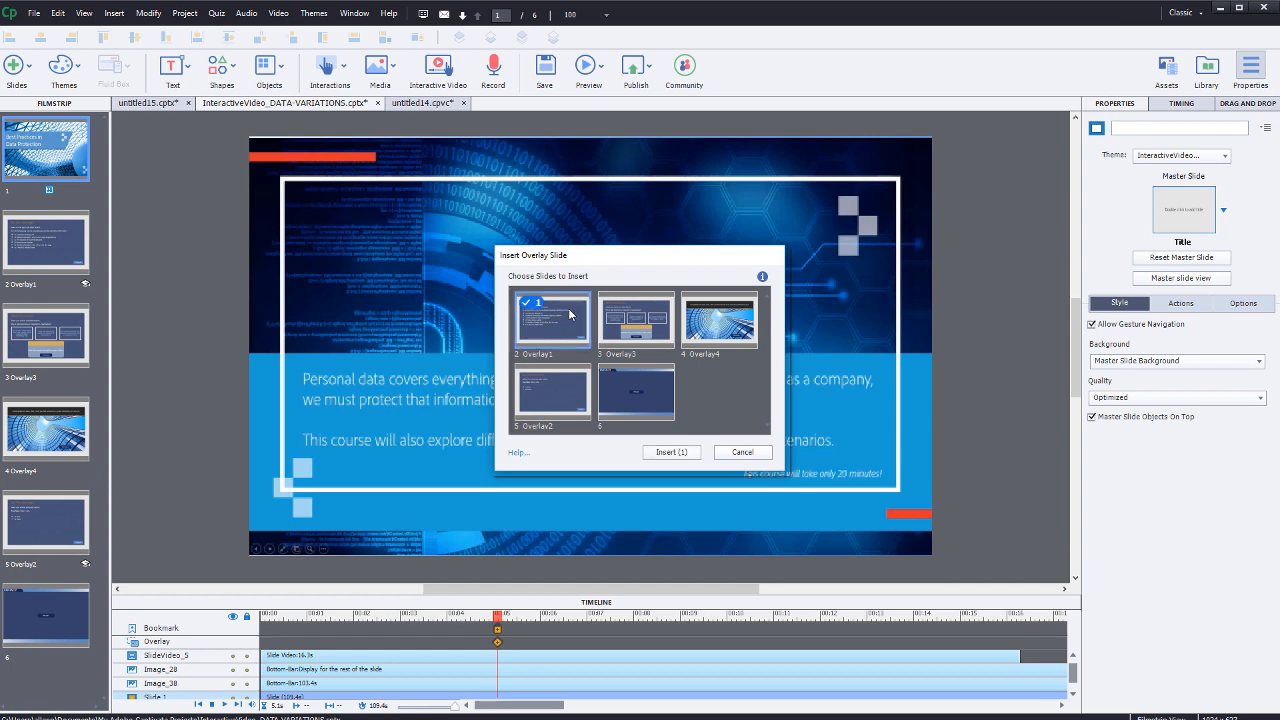
pyautogui.click(636, 320)
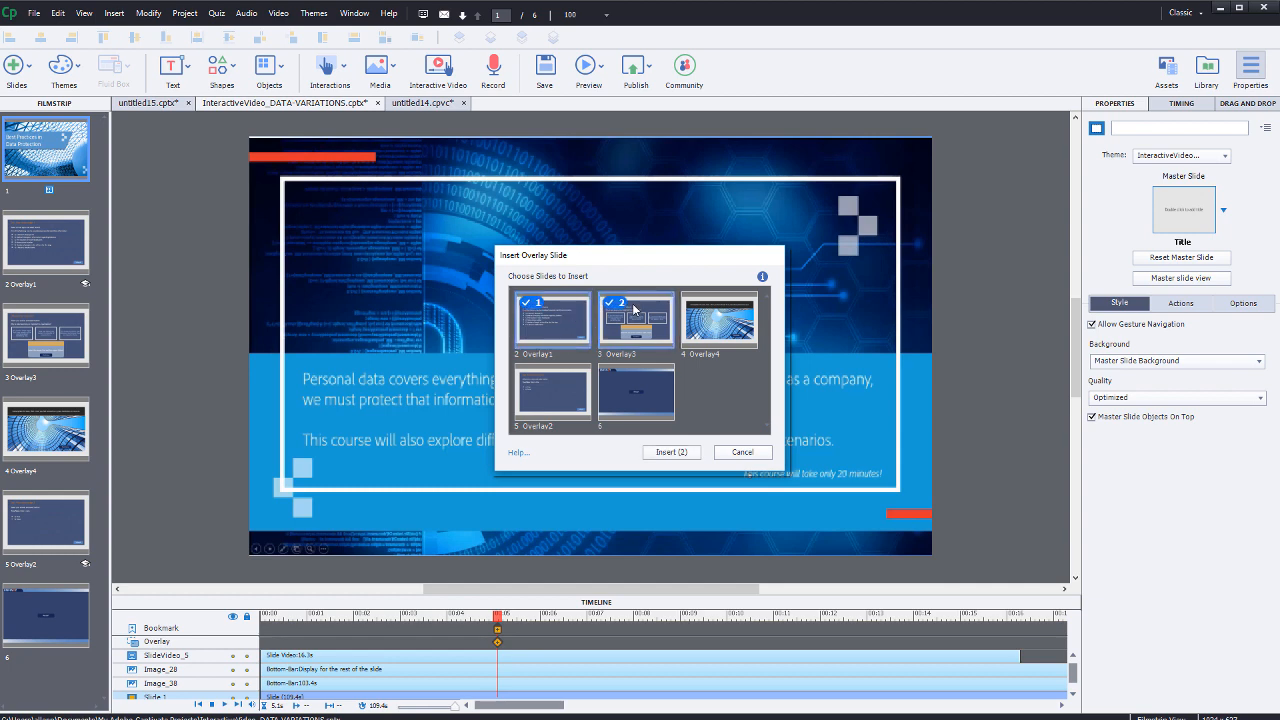
pyautogui.click(718, 318)
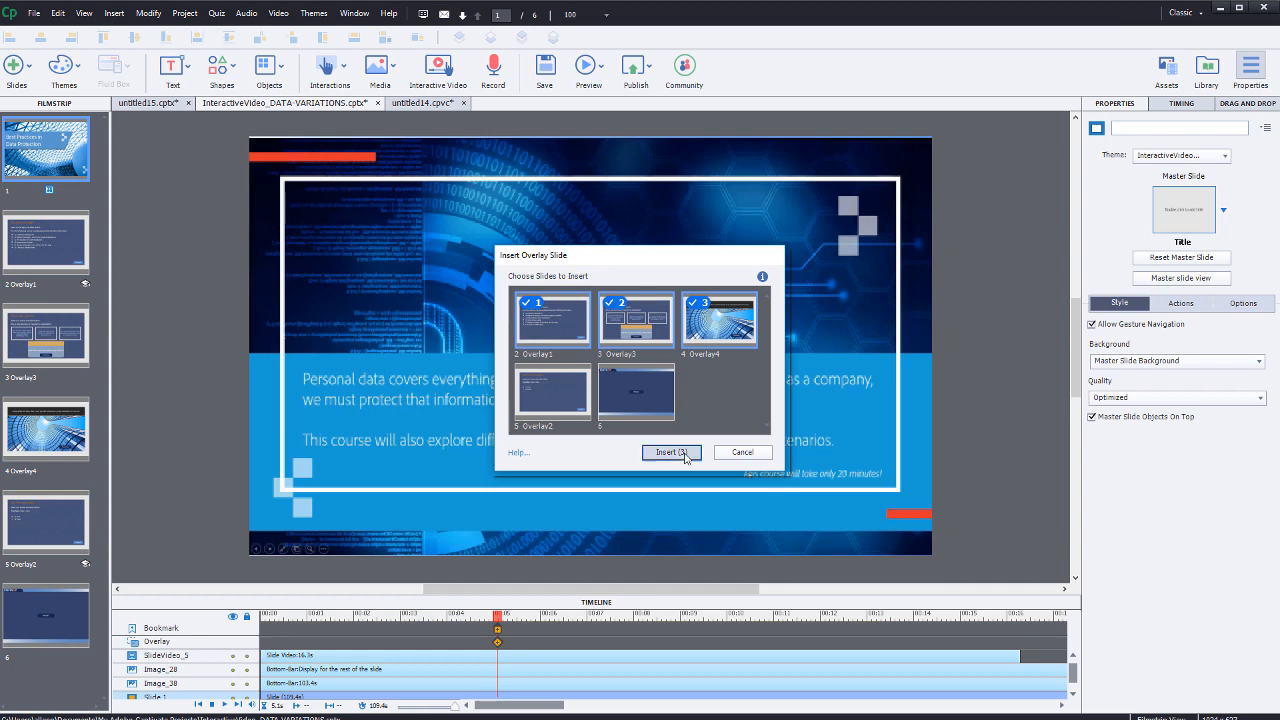
pyautogui.click(670, 452)
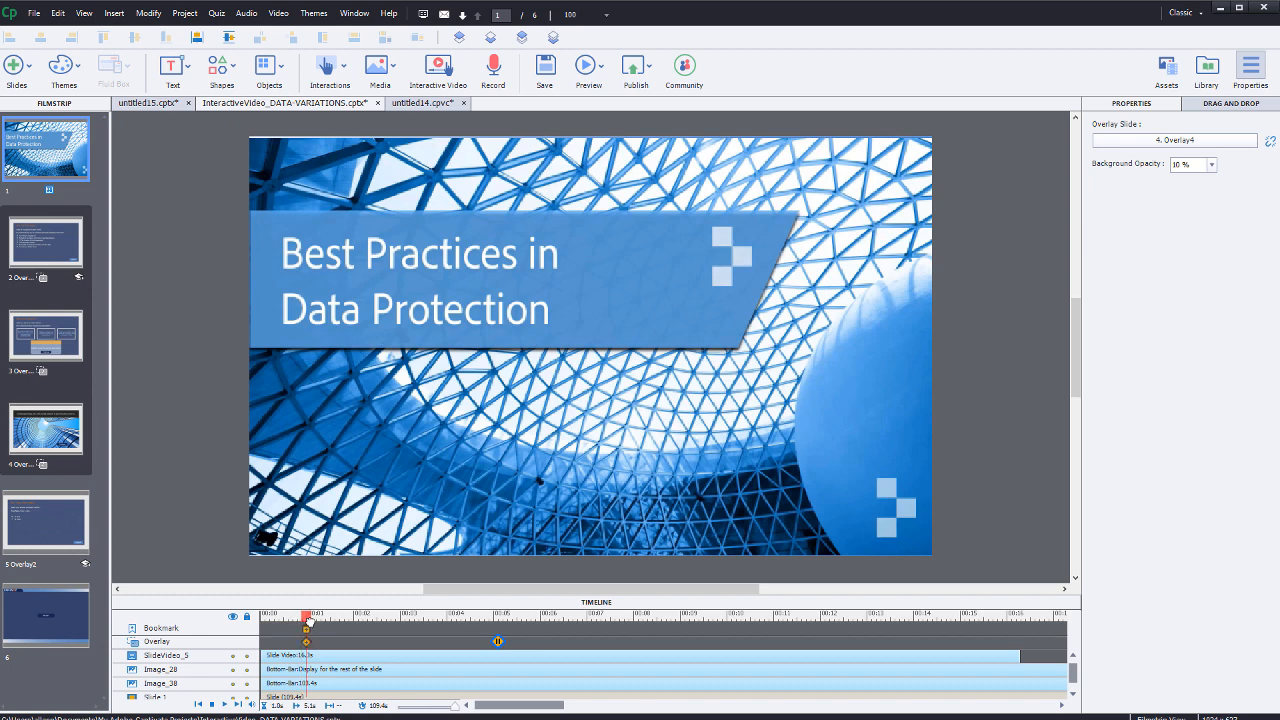
# Add the Remediate_1 bookmark near 00:01, then select the Overlay1 slide
pyautogui.click(307, 631)
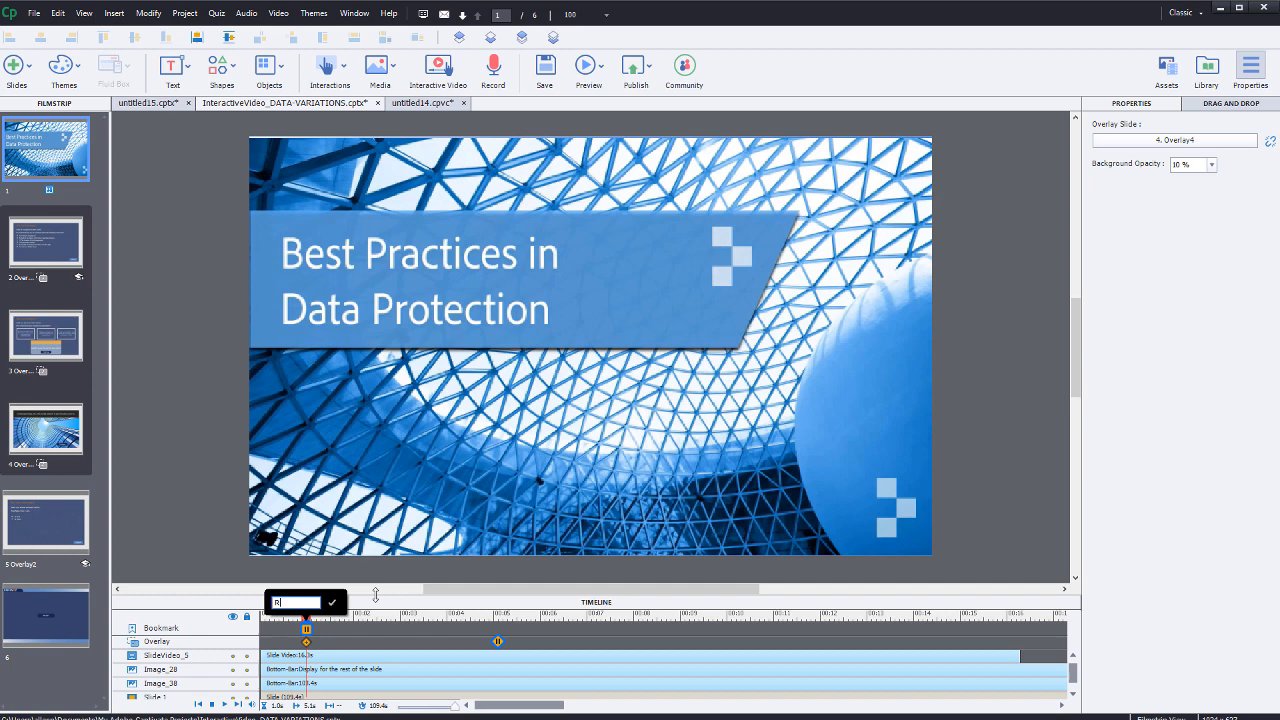
pyautogui.write('Remedial')
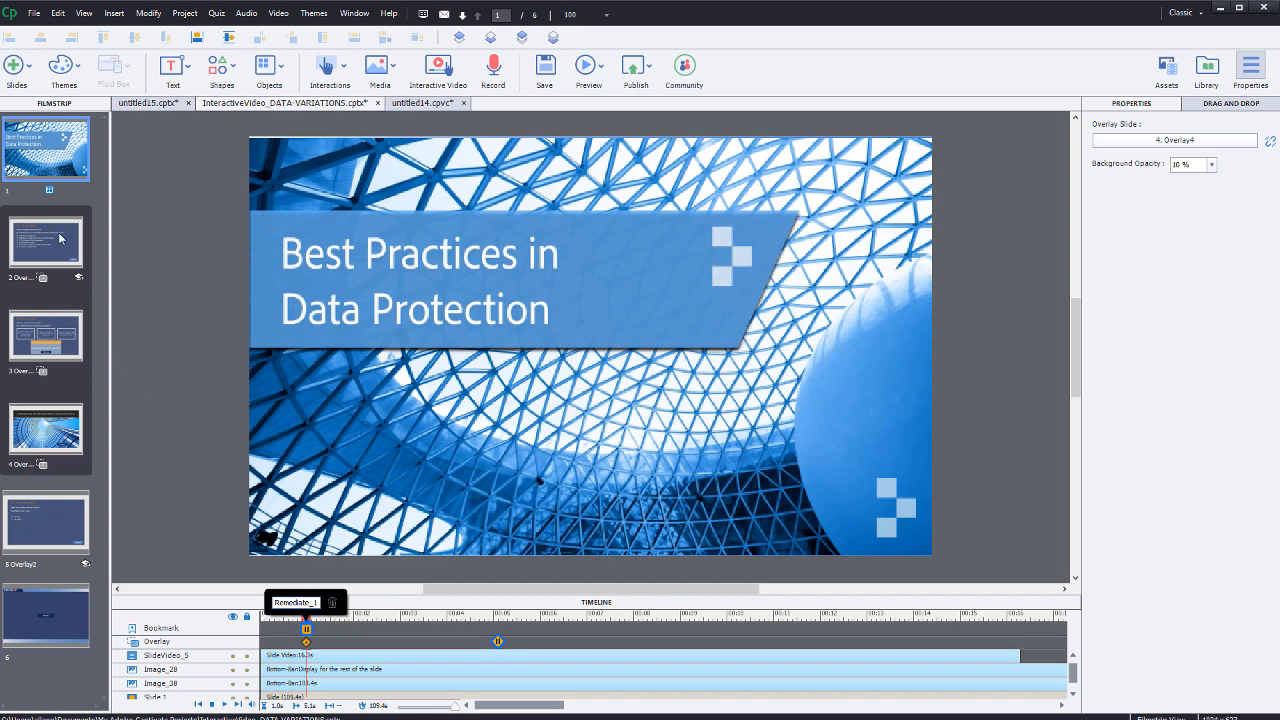
pyautogui.click(45, 242)
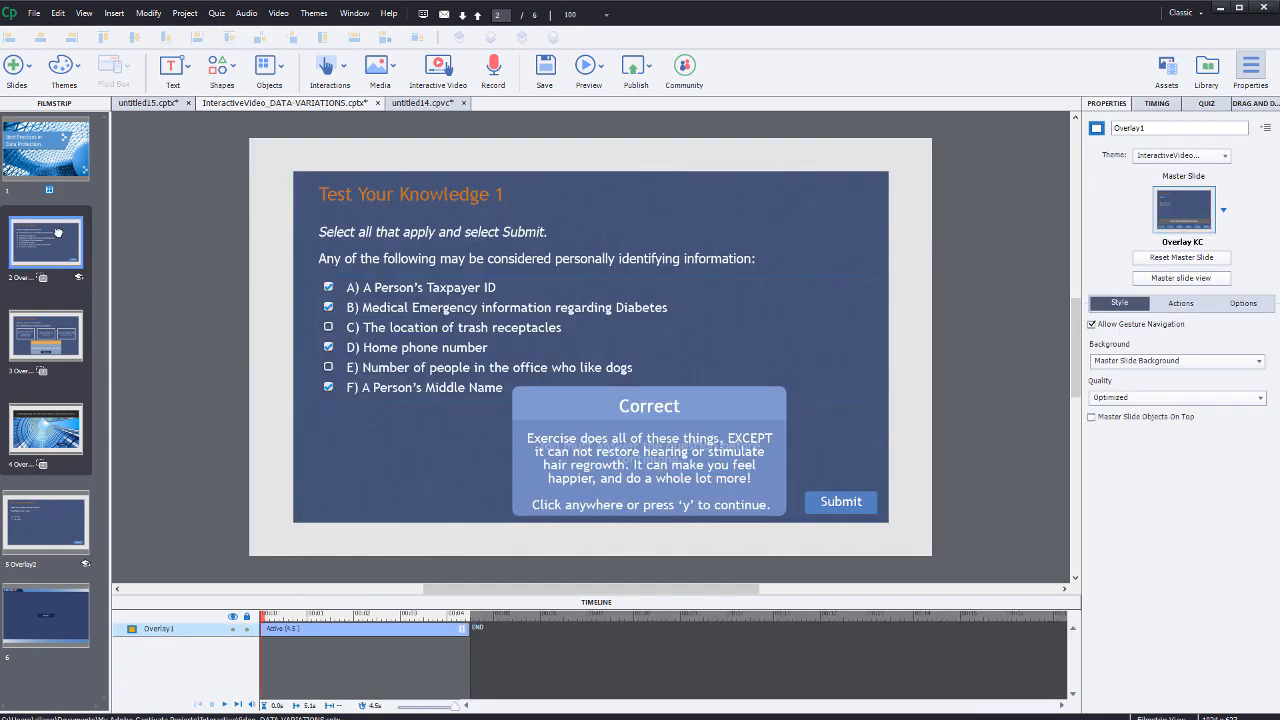
pyautogui.moveTo(128, 275)
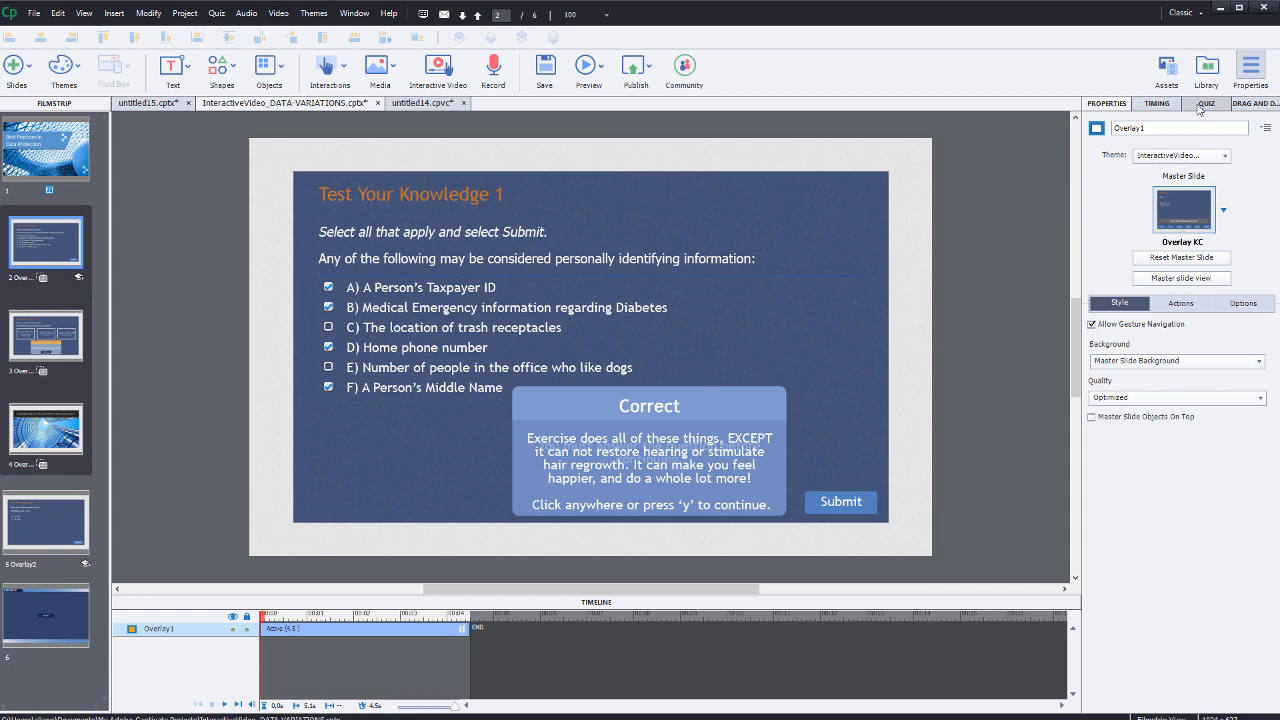
# Keep Infinite Attempts off and set Last Attempt to Jump To Bookmark Remediate_1, continuing playback
pyautogui.click(1207, 103)
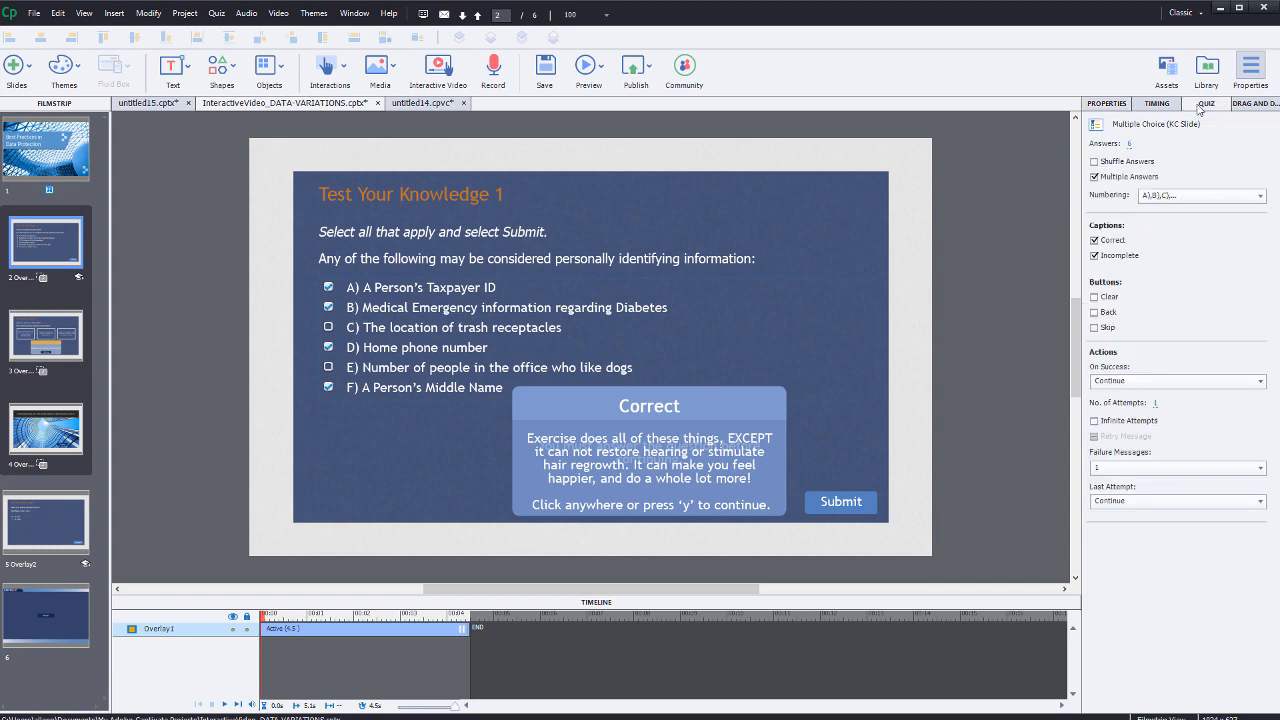
pyautogui.moveTo(1185, 178)
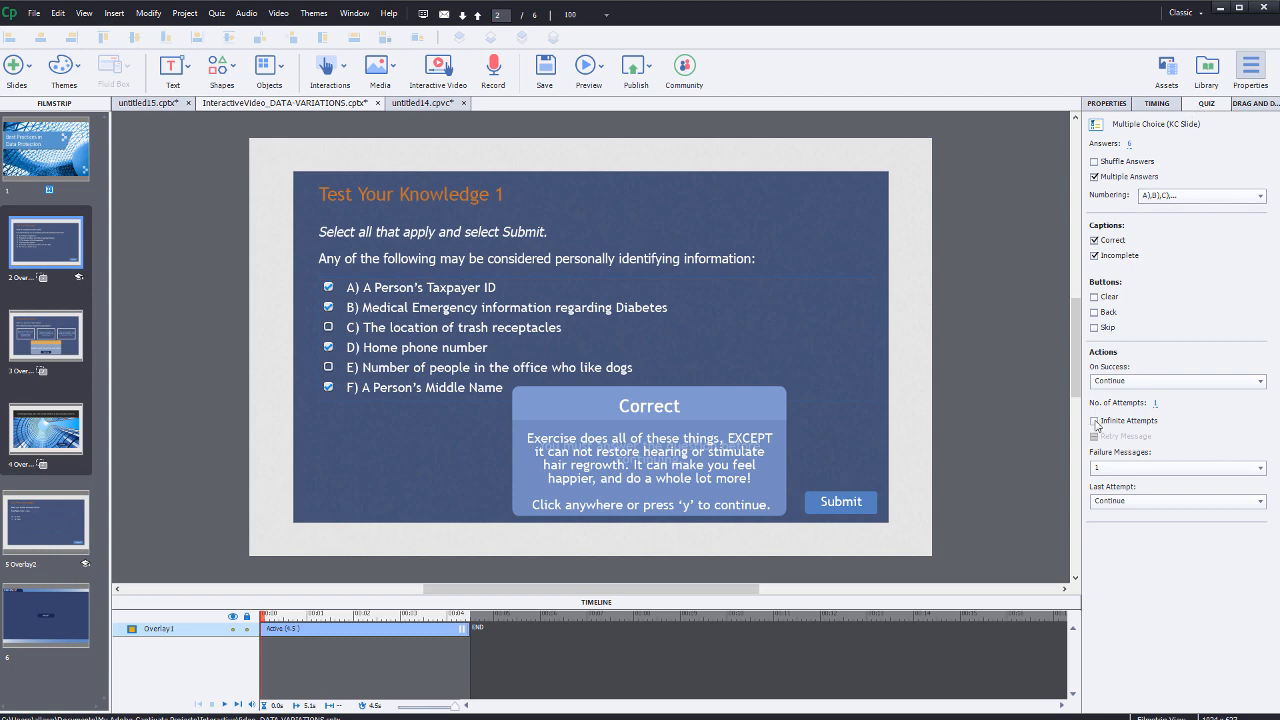
pyautogui.click(1094, 420)
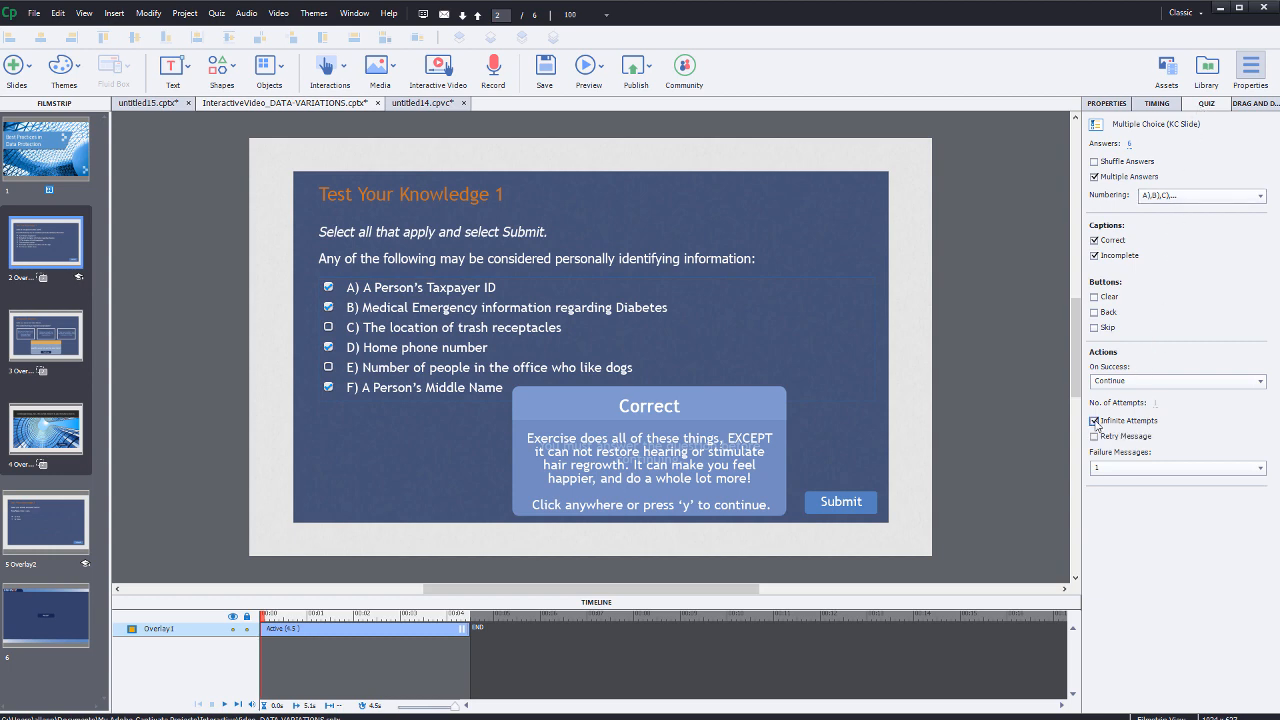
pyautogui.click(1094, 420)
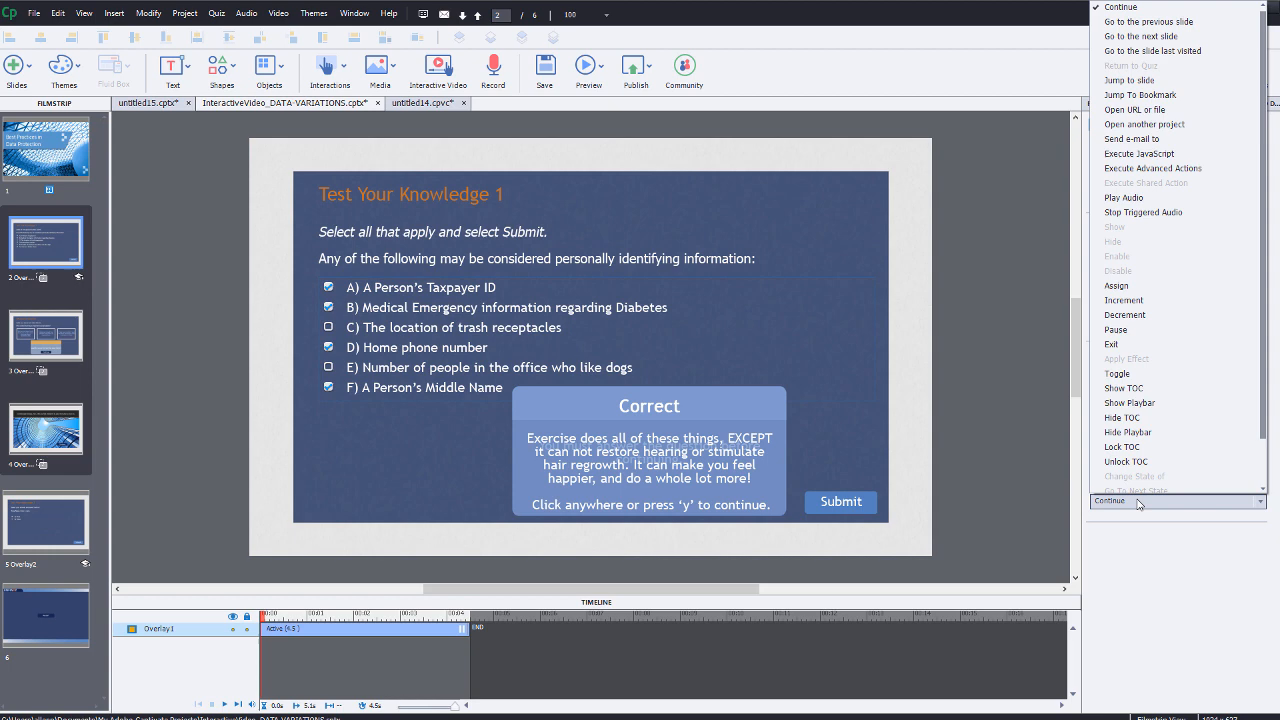
pyautogui.moveTo(1138, 94)
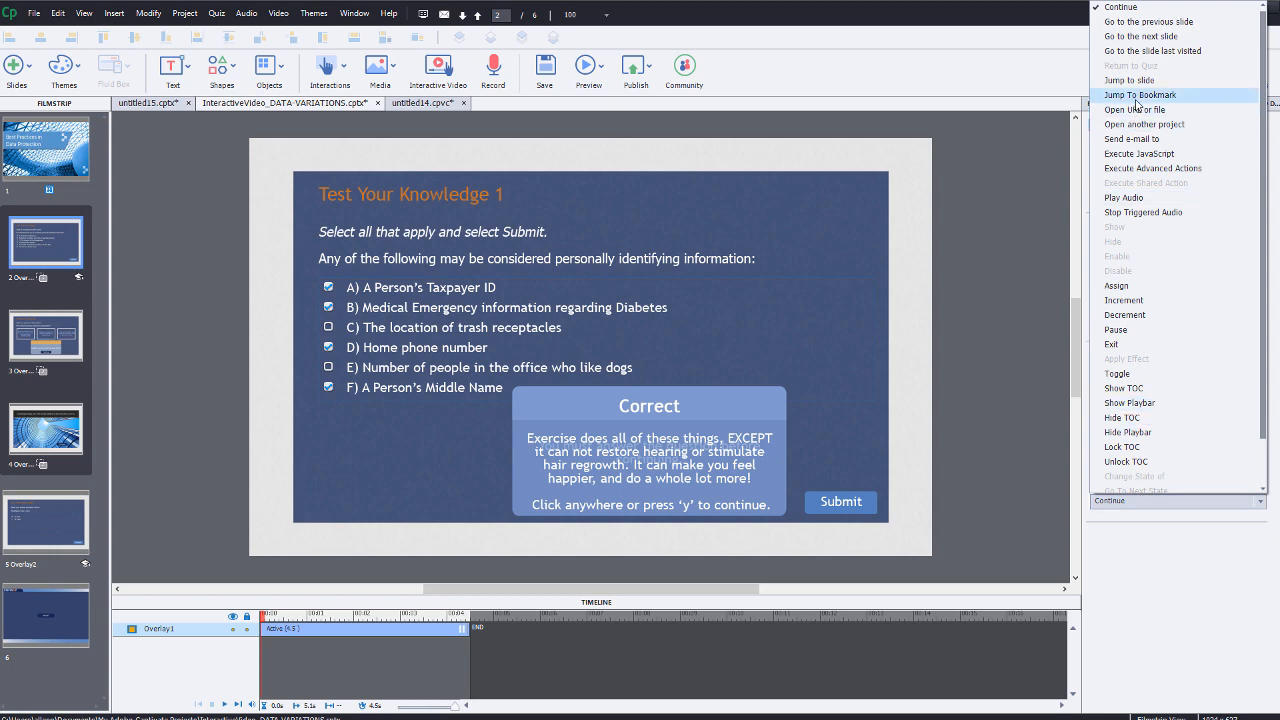
pyautogui.click(1139, 94)
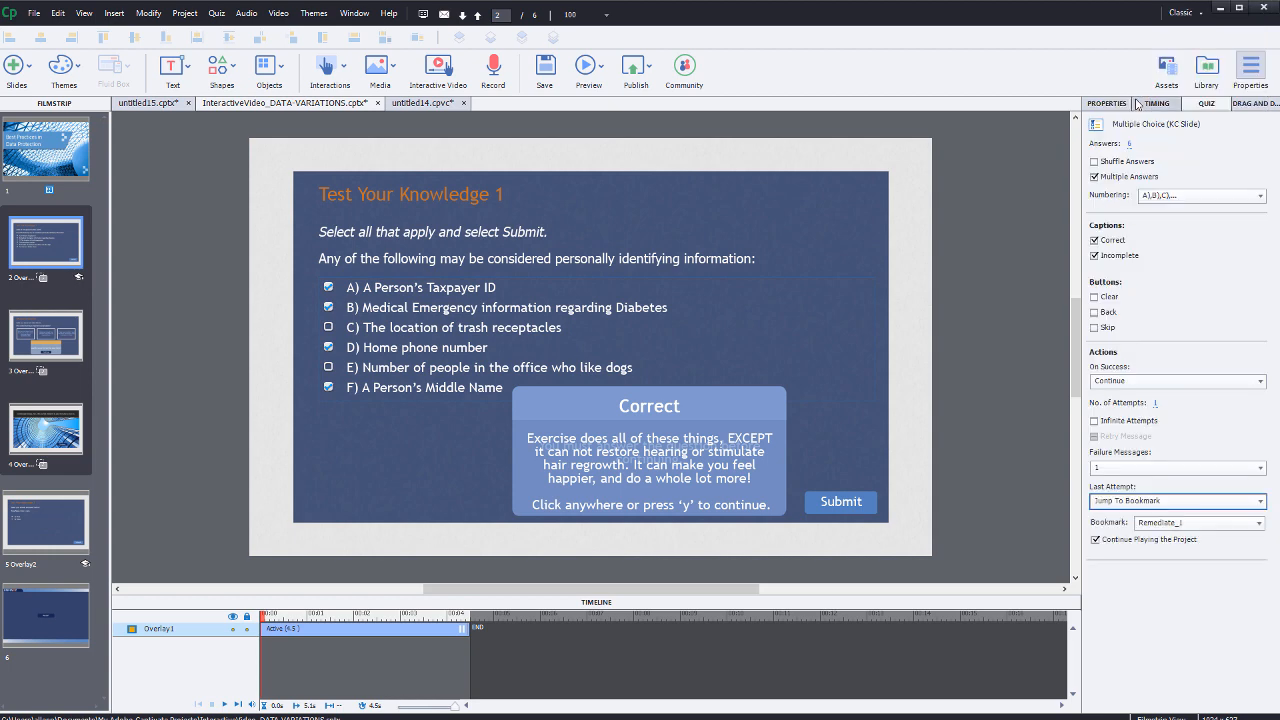
pyautogui.click(1175, 501)
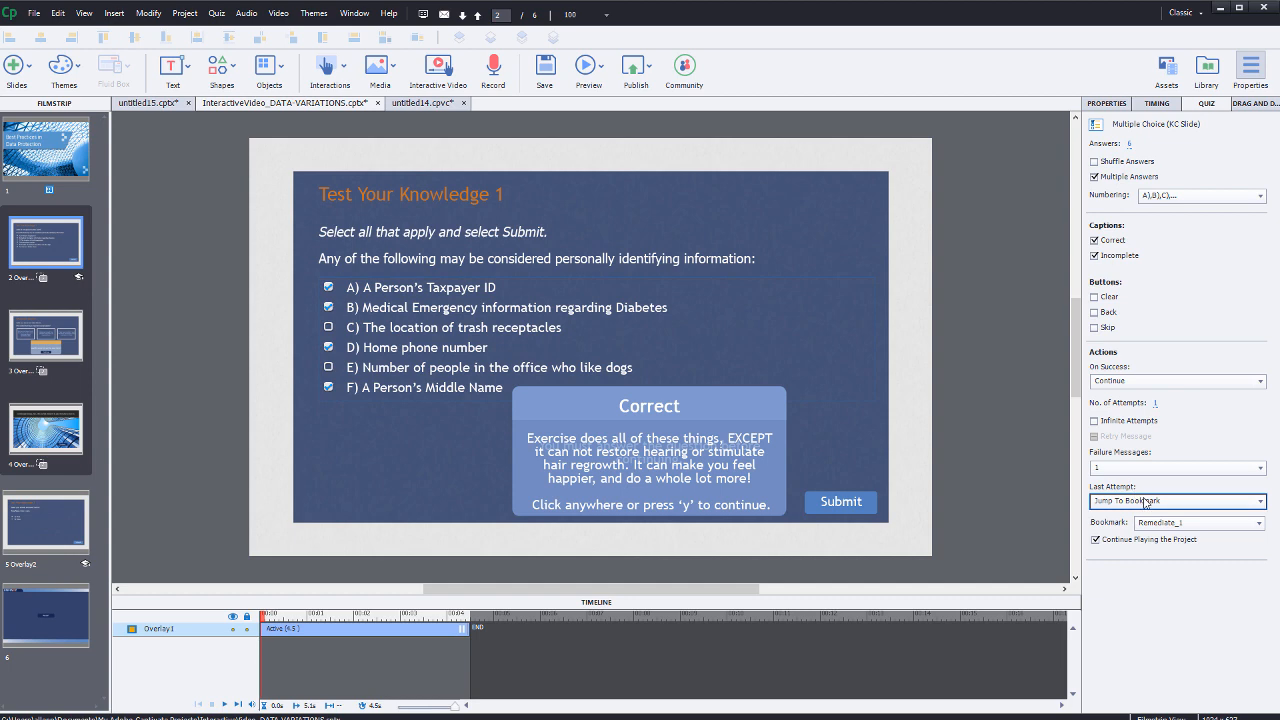